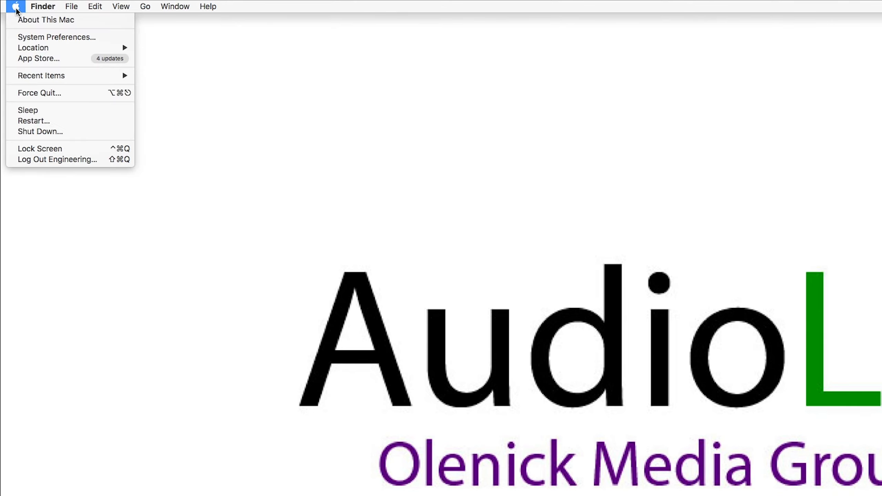
{"action": "mouse_move", "coordinate": [56, 37]}
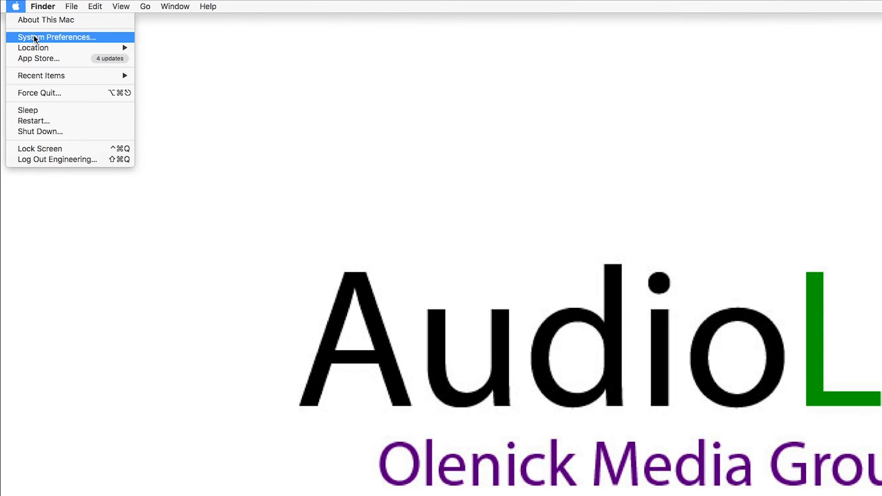
Reach the Network pane and select the connected Ethernet interface, currently on DHCP.
{"action": "left_click", "coordinate": [57, 37]}
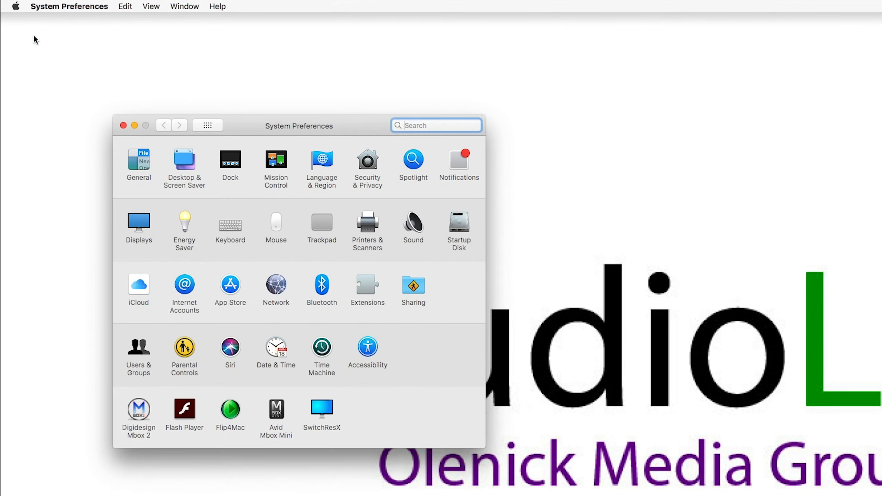
{"action": "mouse_move", "coordinate": [244, 280]}
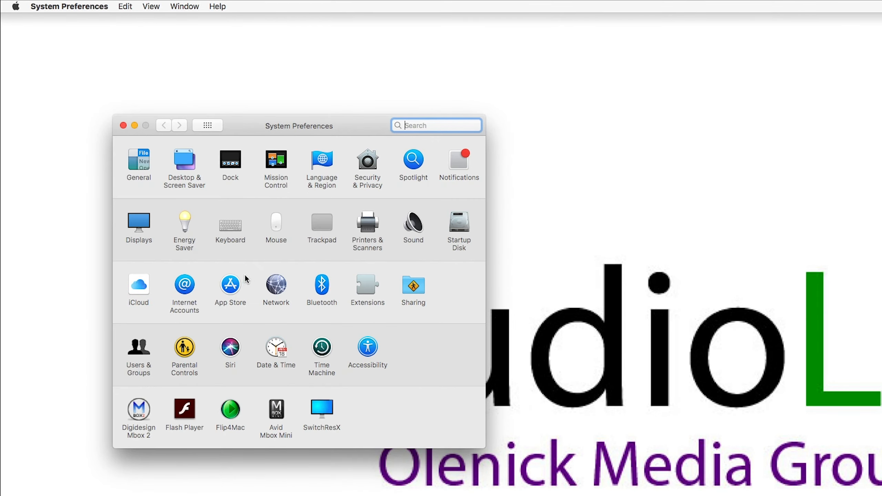
{"action": "left_click", "coordinate": [275, 281]}
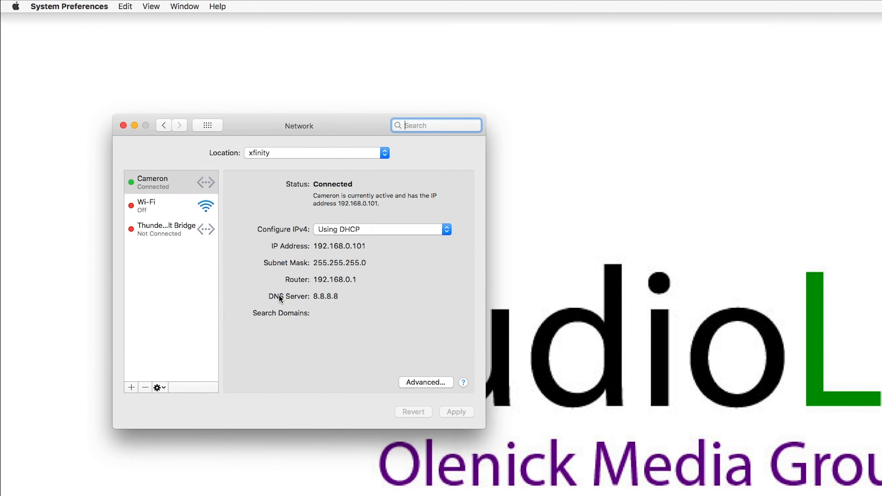
{"action": "left_click", "coordinate": [170, 182]}
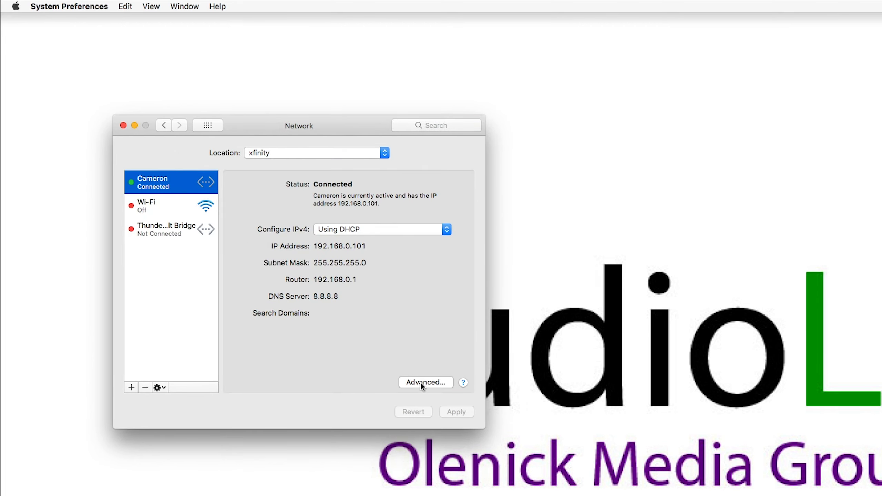
Show the advanced TCP/IP settings for the wired connection.
{"action": "left_click", "coordinate": [425, 383]}
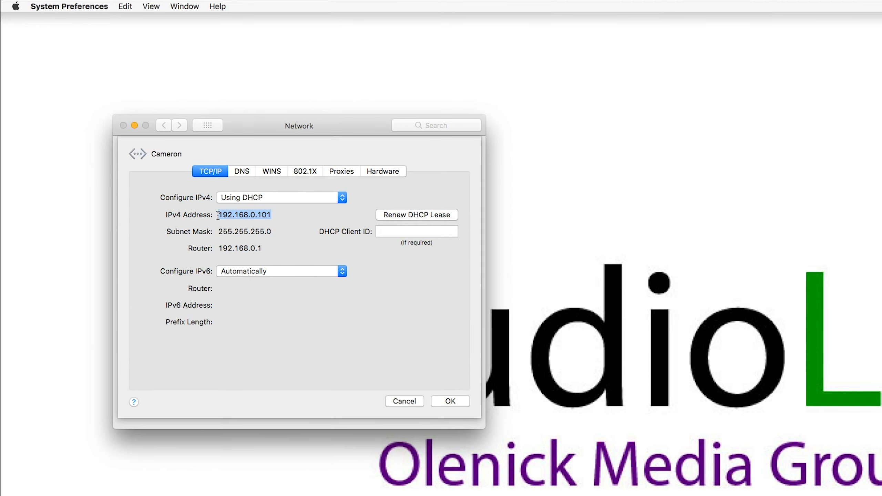
{"action": "mouse_move", "coordinate": [340, 198]}
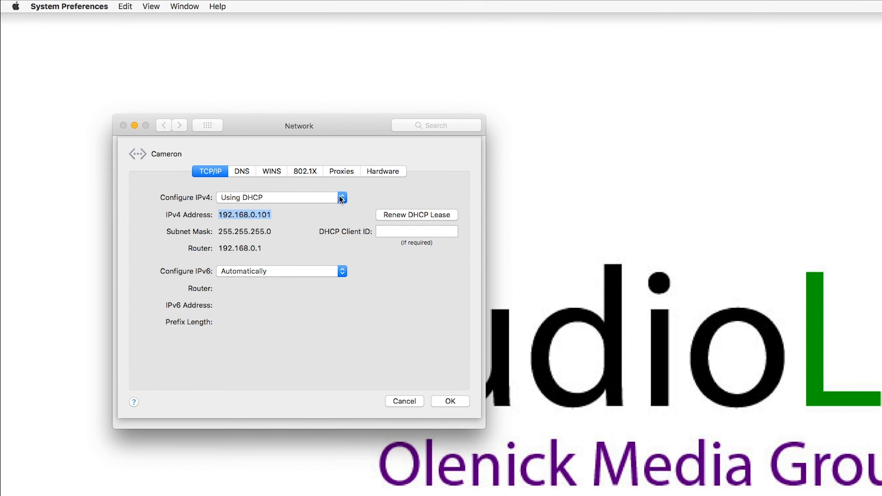
Configure IPv4 manually with address 192.168.0.101 and confirm the TCP/IP settings.
{"action": "left_click", "coordinate": [341, 197]}
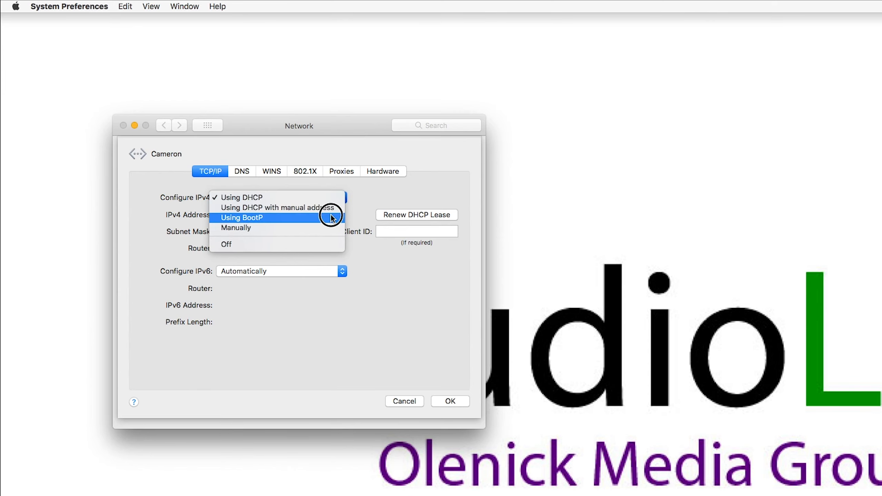
{"action": "left_click", "coordinate": [235, 228]}
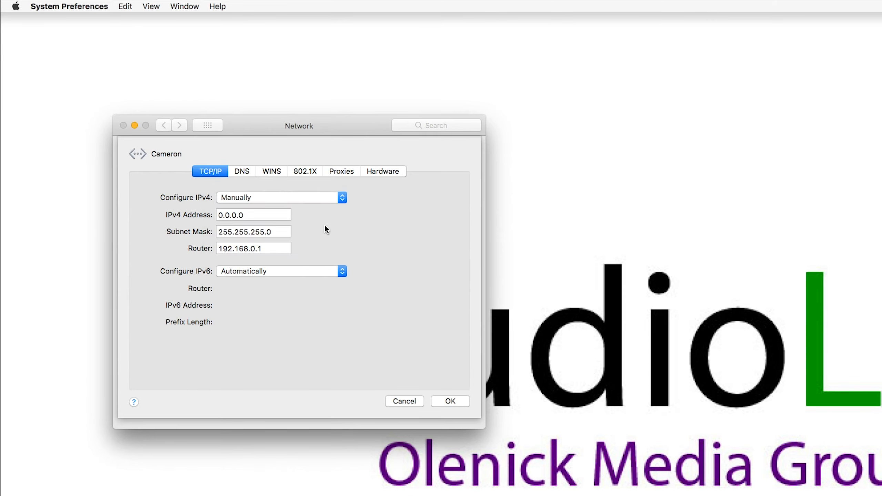
{"action": "left_click", "coordinate": [253, 214]}
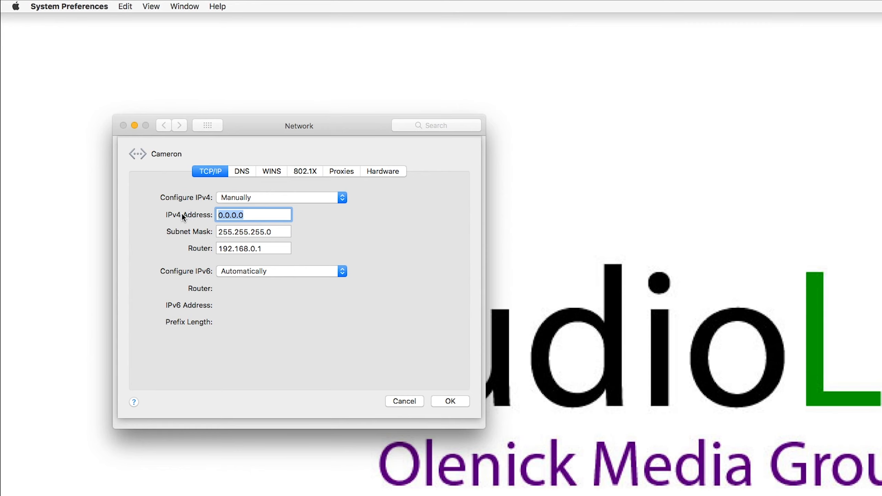
{"action": "type", "text": "192.168.0.101"}
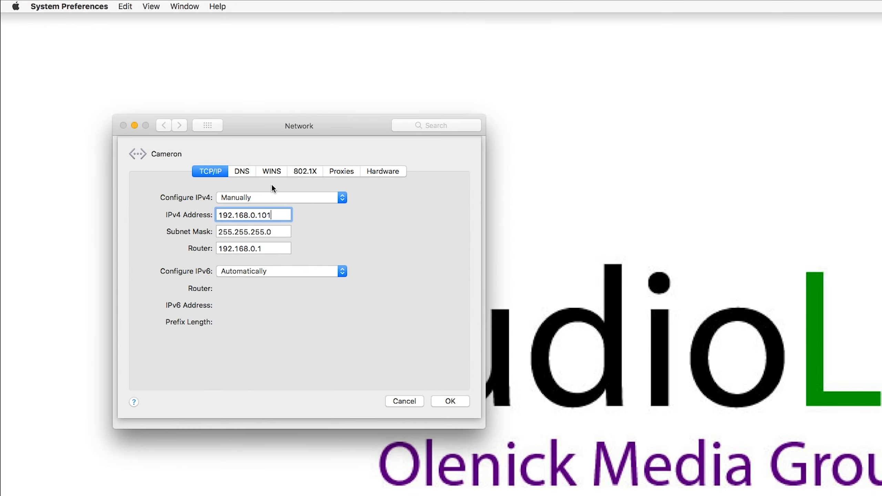
{"action": "mouse_move", "coordinate": [399, 276]}
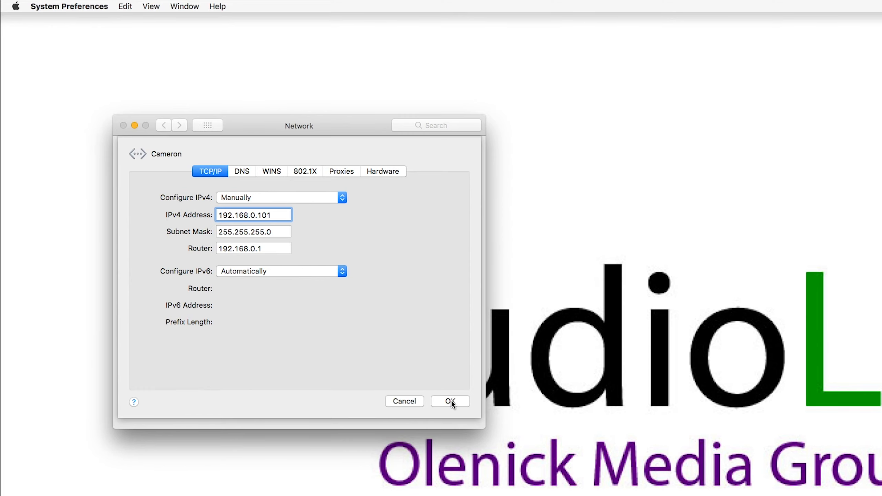
{"action": "left_click", "coordinate": [449, 401]}
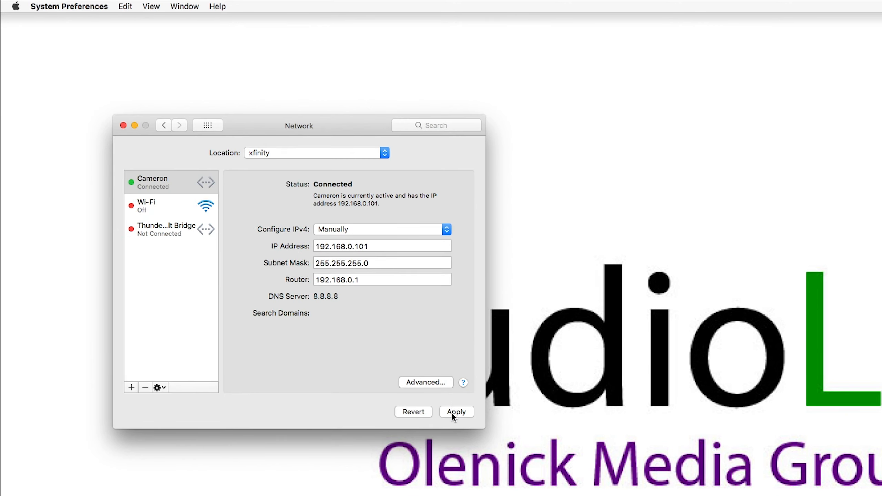
Apply the manual 192.168.0.101 configuration so the wired connection uses it.
{"action": "left_click", "coordinate": [457, 413]}
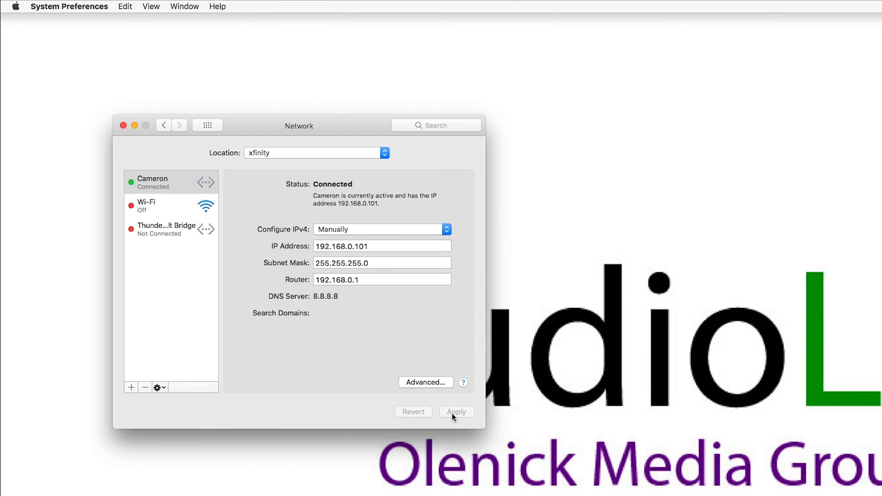
{"action": "left_click", "coordinate": [123, 125]}
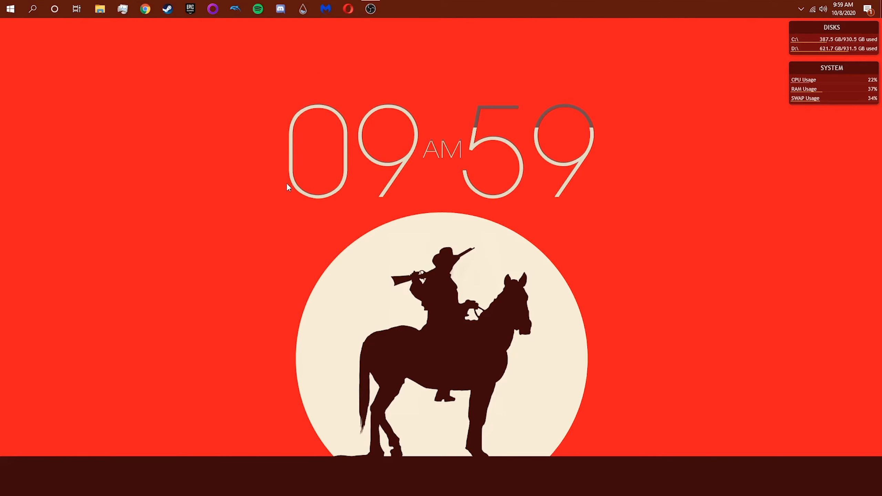
From the Start menu reach Windows Settings' Network & Internet status page.
{"action": "left_click", "coordinate": [9, 9]}
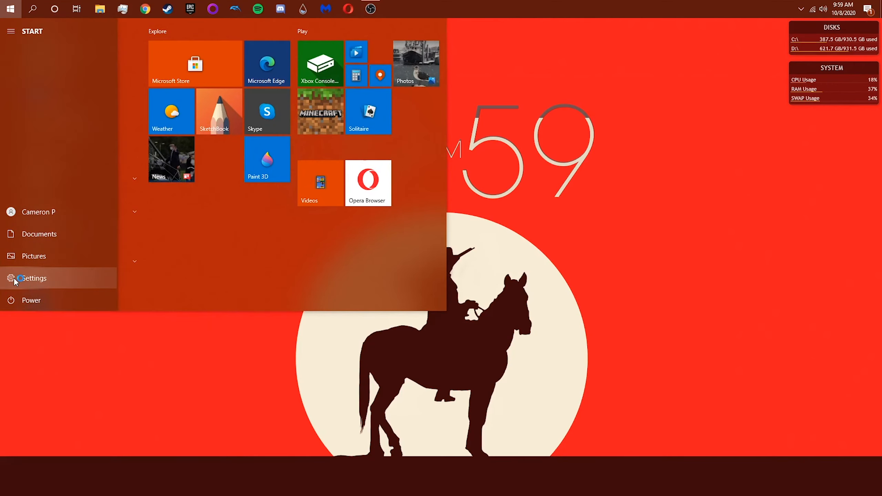
{"action": "left_click", "coordinate": [33, 278]}
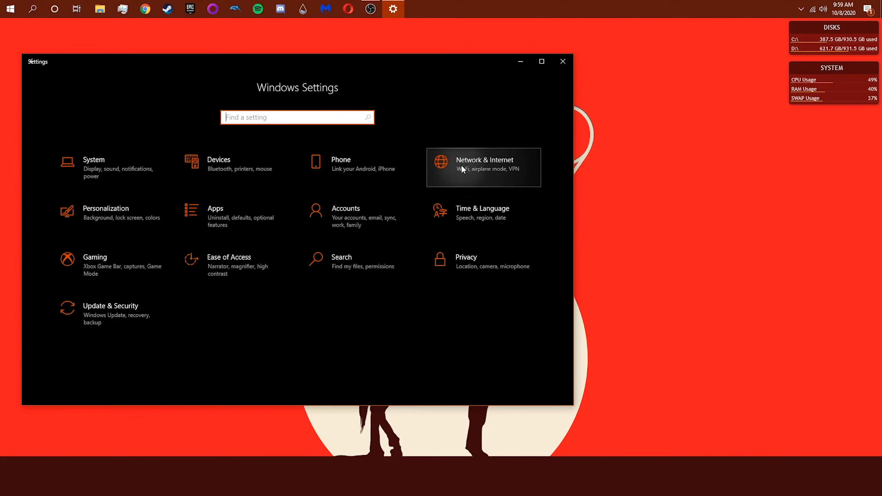
{"action": "left_click", "coordinate": [482, 164]}
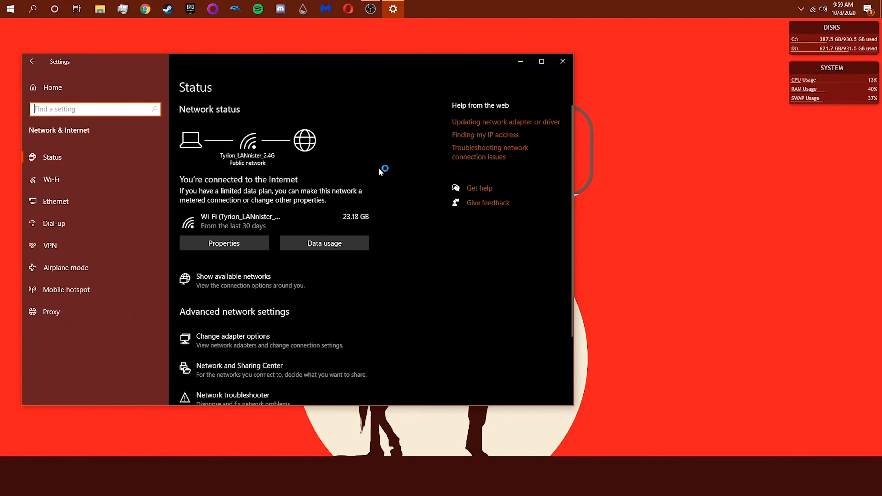
Go to the connected Wi-Fi network's properties and begin editing its IP assignment.
{"action": "left_click", "coordinate": [50, 179]}
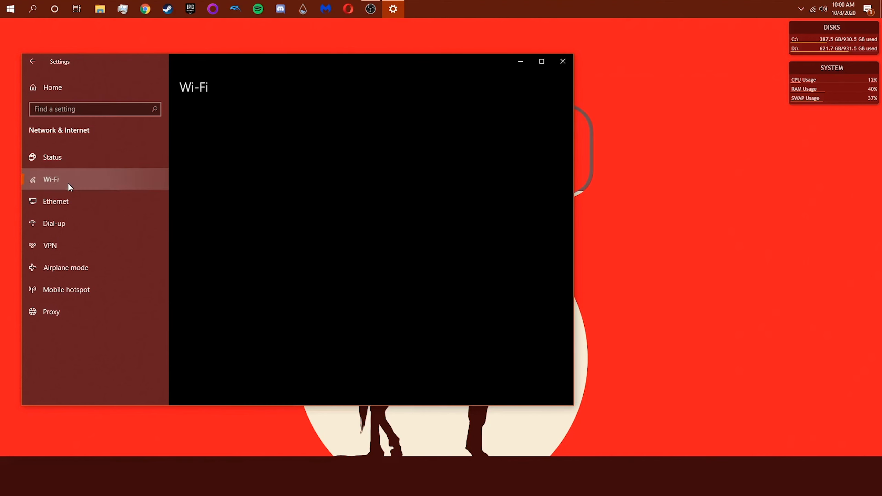
{"action": "left_click", "coordinate": [51, 179]}
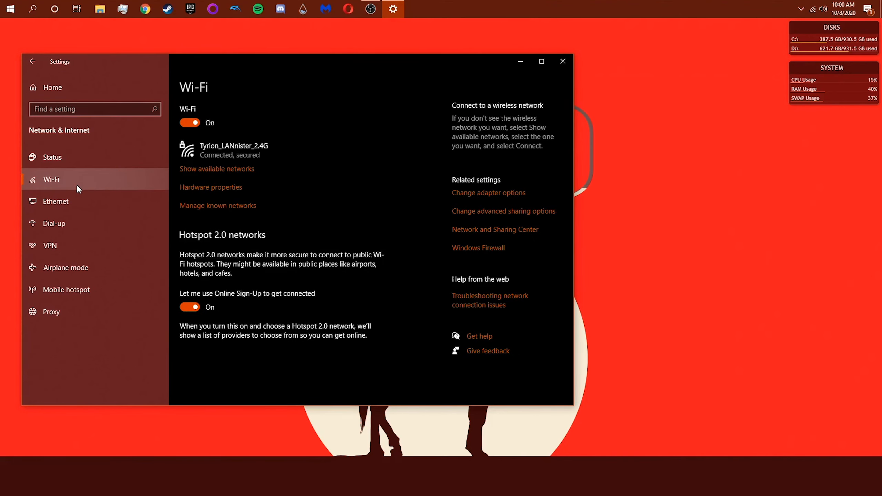
{"action": "mouse_move", "coordinate": [160, 176]}
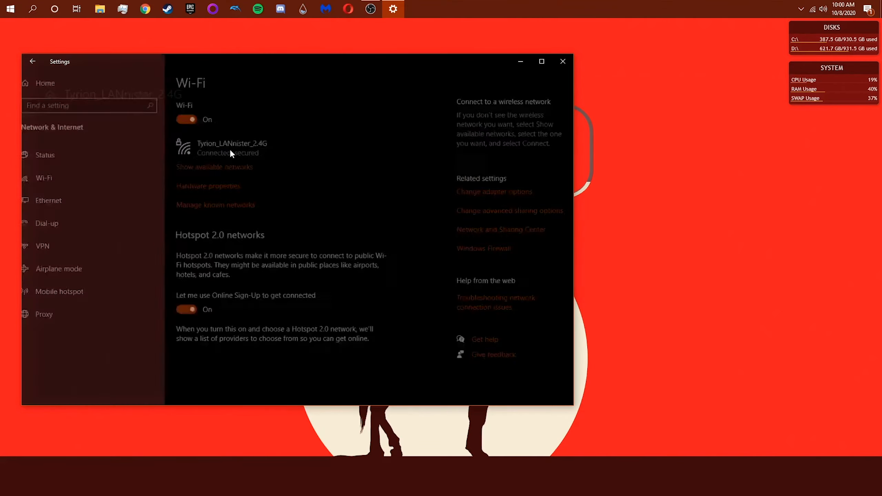
{"action": "left_click", "coordinate": [232, 148]}
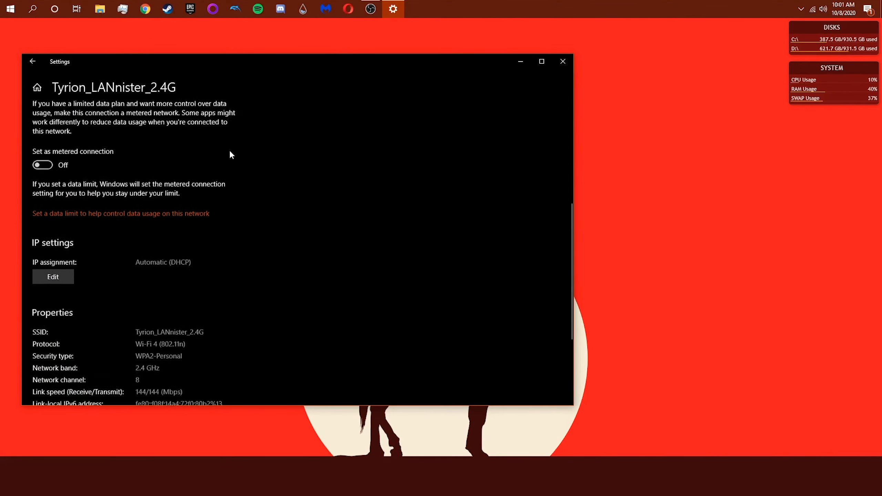
{"action": "scroll", "scroll_direction": "down", "scroll_amount": 3}
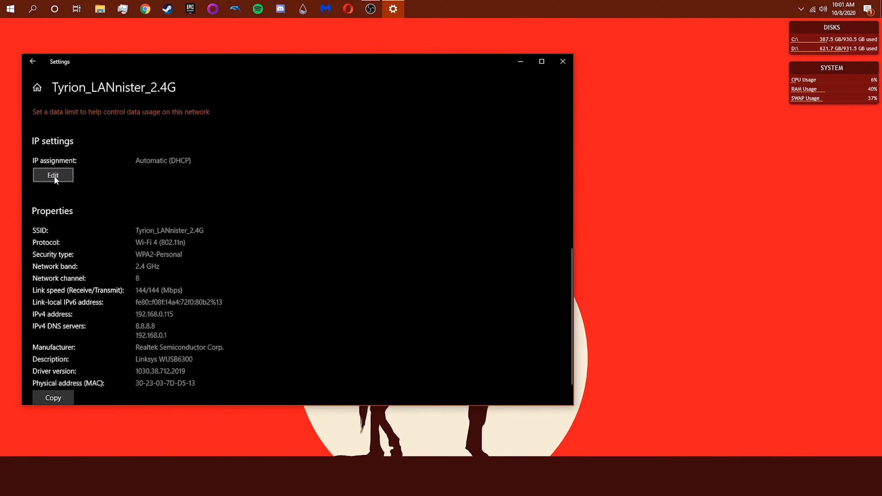
{"action": "left_click", "coordinate": [53, 175]}
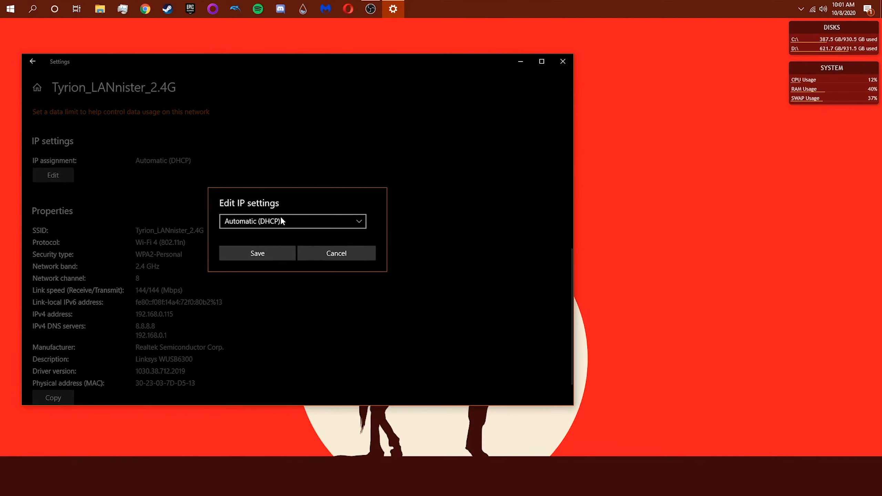
Set IP assignment to Manual with IPv4 on and start typing the address (19…).
{"action": "left_click", "coordinate": [292, 222]}
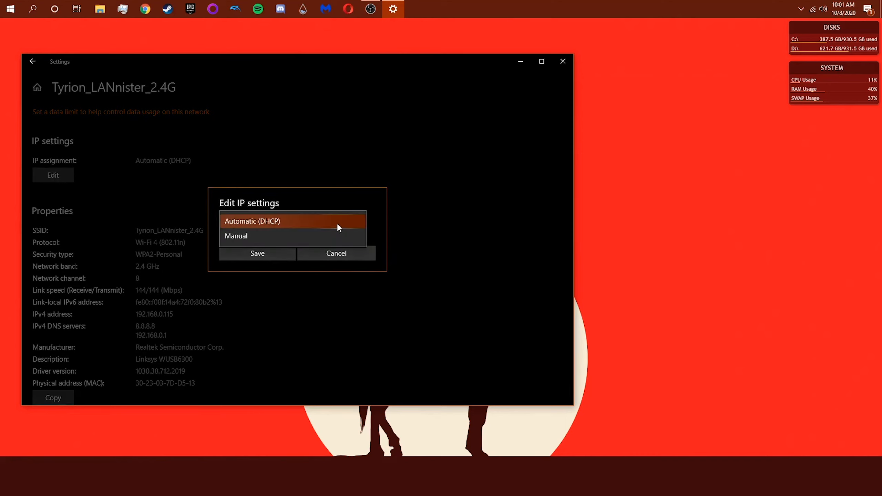
{"action": "left_click", "coordinate": [236, 235]}
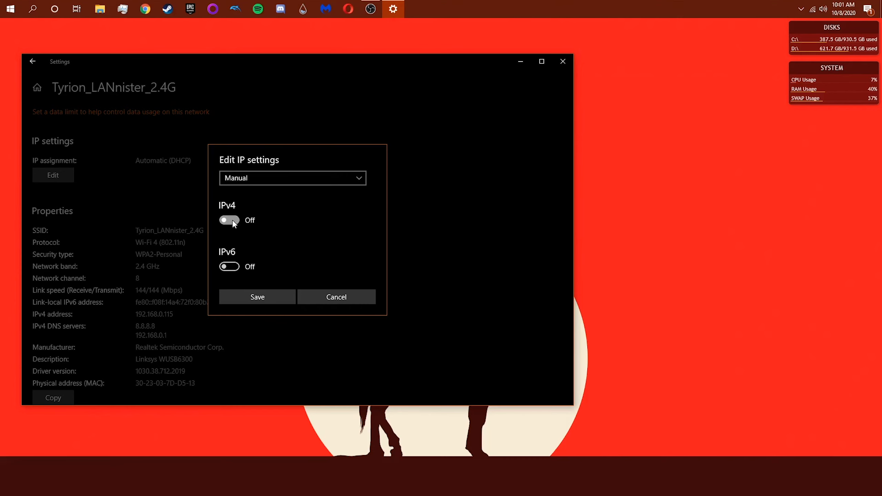
{"action": "left_click", "coordinate": [229, 220]}
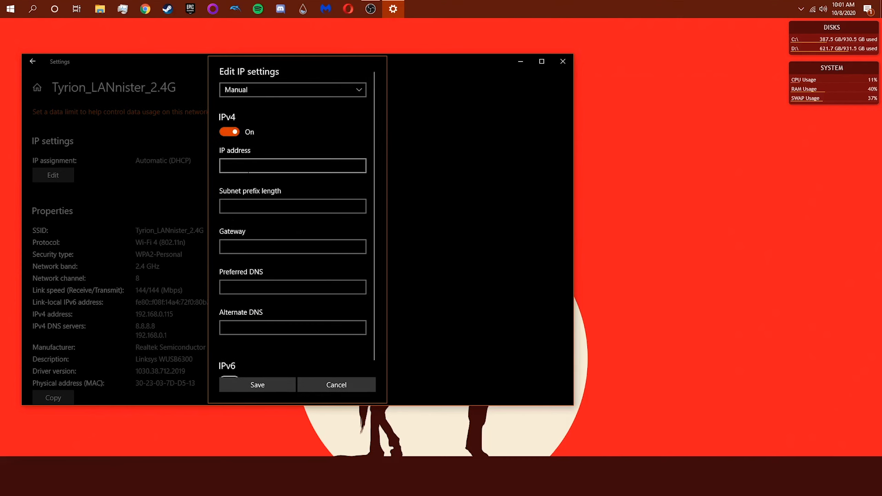
{"action": "left_click", "coordinate": [292, 166]}
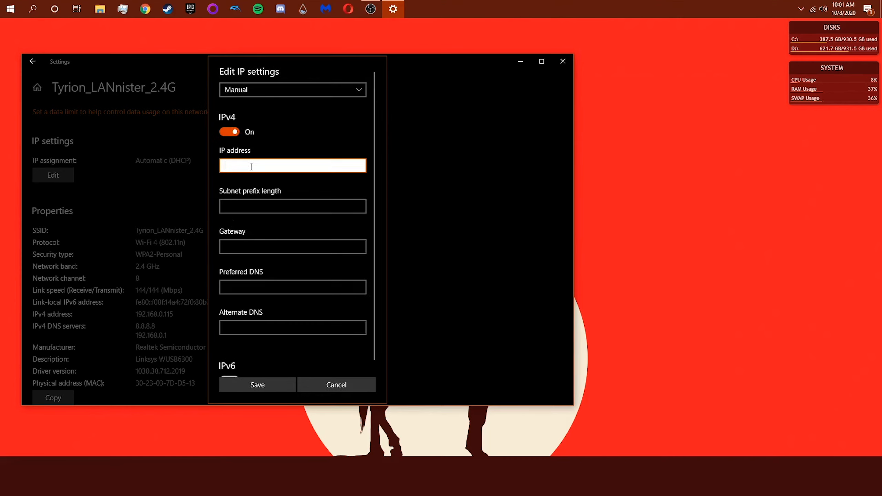
{"action": "type", "text": "19"}
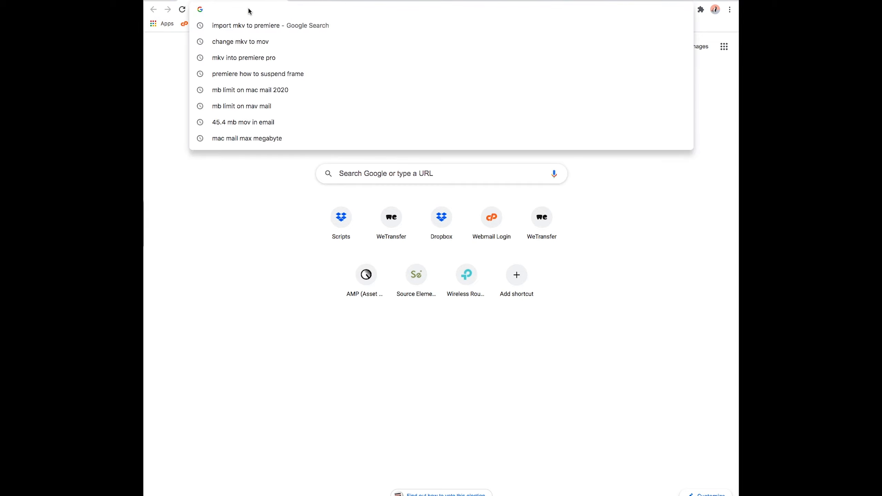
Navigate Chrome to the router's login page at 192.168.0.1.
{"action": "type", "text": "192.168.0.1"}
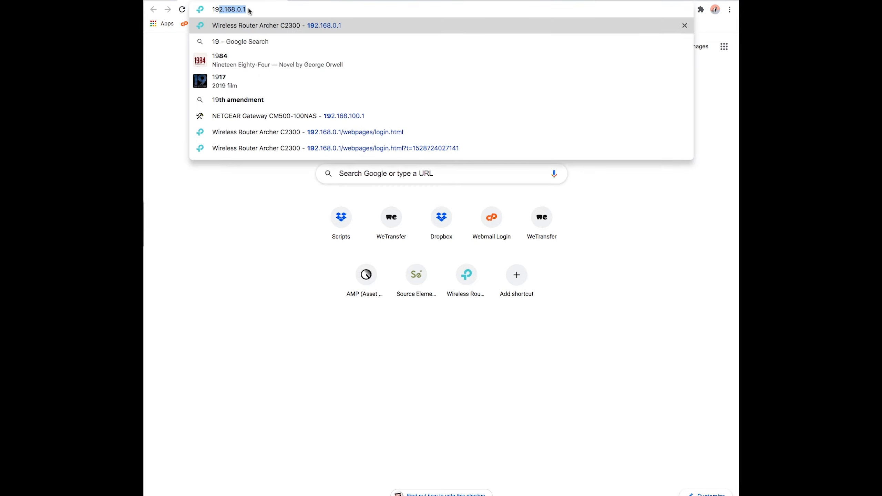
{"action": "type", "text": "192.168.0.1/webpages/login.html?t=1528724027141"}
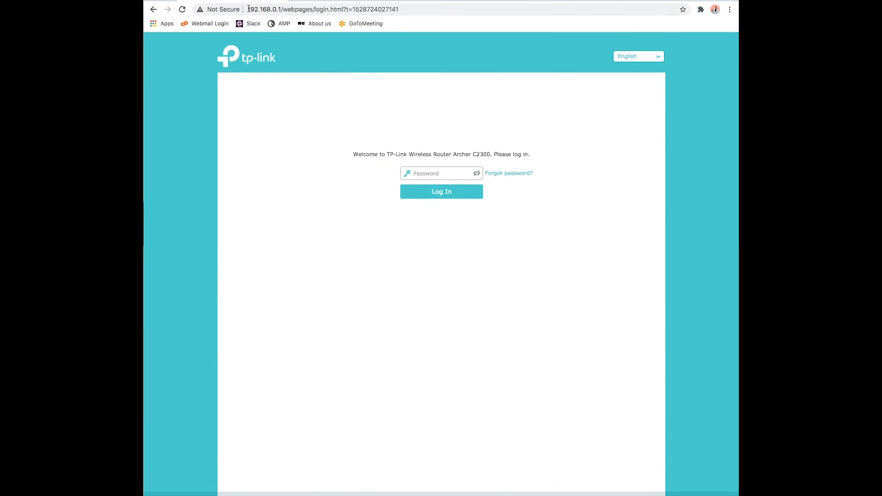
{"action": "mouse_move", "coordinate": [348, 113]}
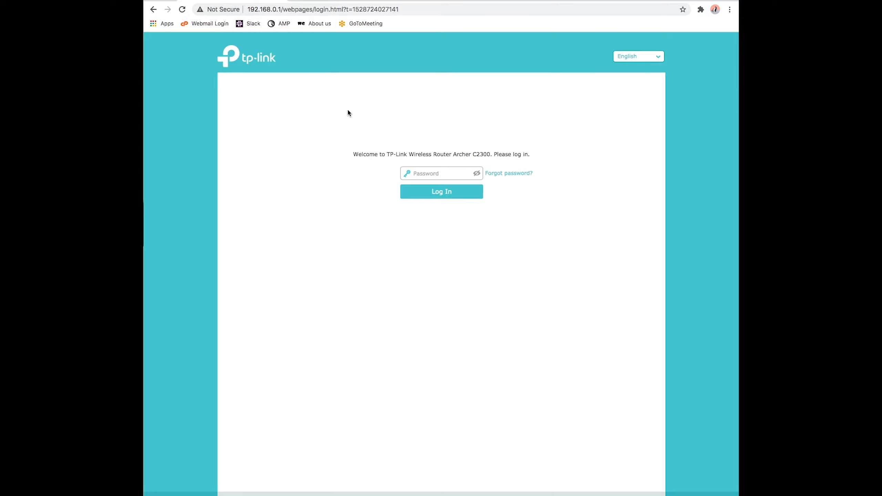
Enter the router password and log in to reach the Network Map.
{"action": "left_click", "coordinate": [440, 173]}
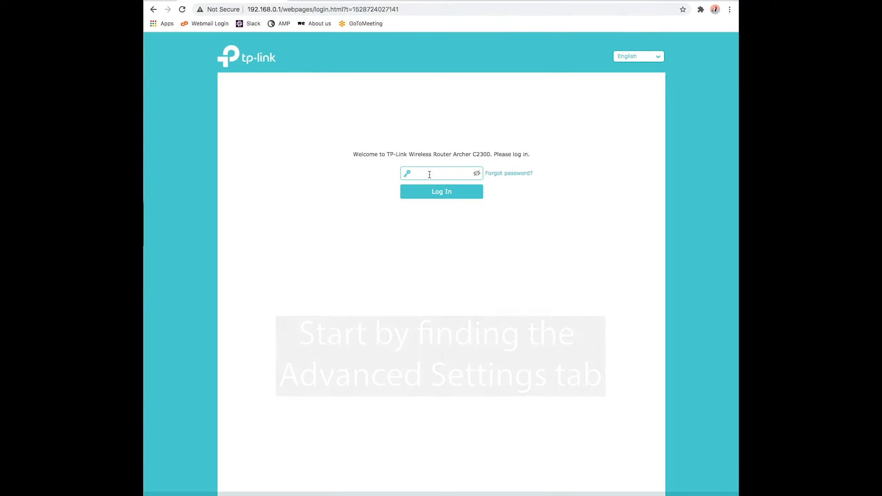
{"action": "left_click", "coordinate": [441, 192]}
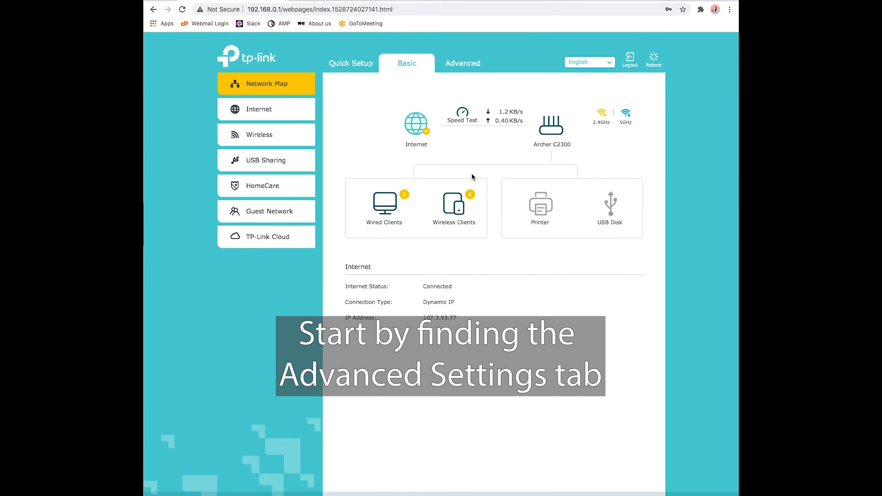
Switch to the router's Advanced section and expand NAT Forwarding.
{"action": "left_click", "coordinate": [463, 63]}
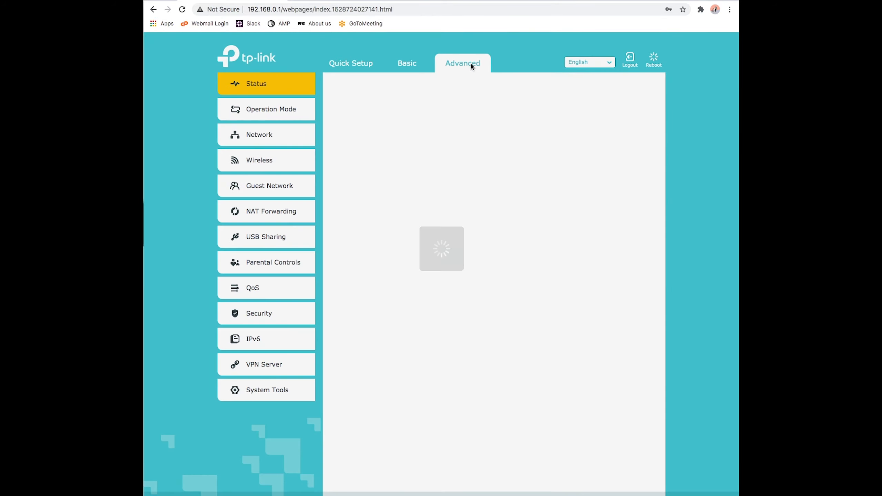
{"action": "left_click", "coordinate": [462, 63]}
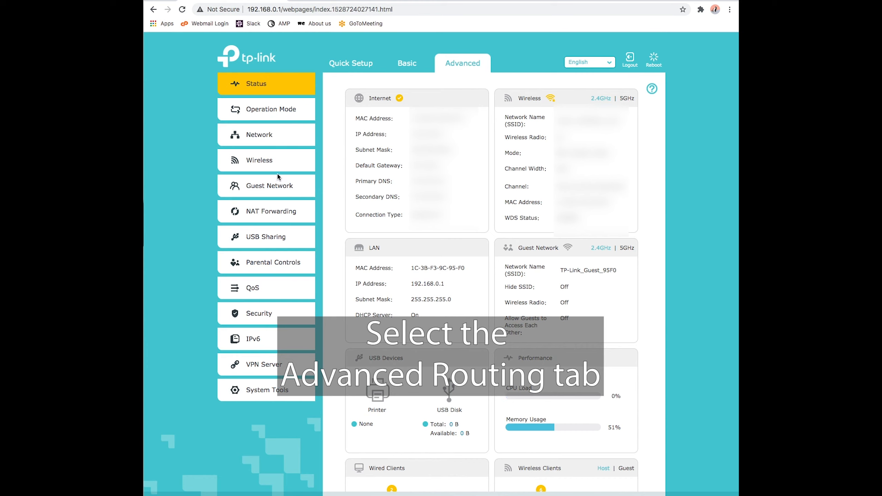
{"action": "left_click", "coordinate": [270, 211]}
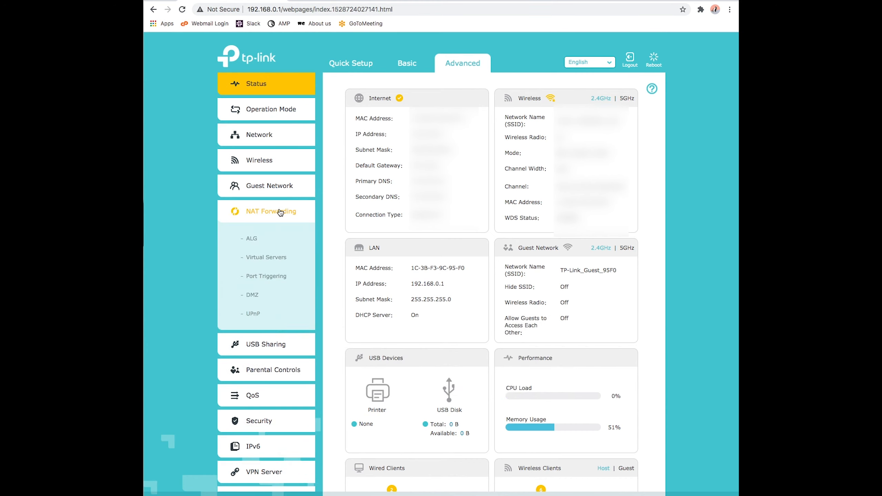
Go to Virtual Servers and add a new blank forwarding rule.
{"action": "left_click", "coordinate": [266, 257]}
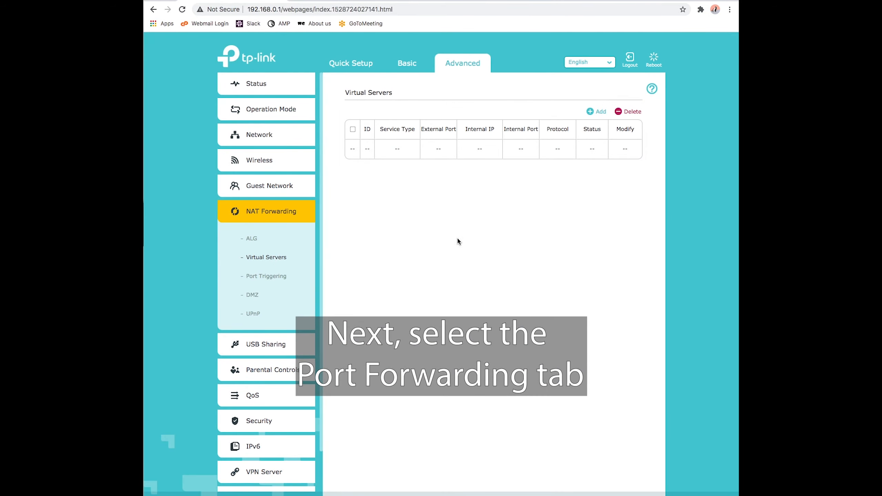
{"action": "mouse_move", "coordinate": [519, 216]}
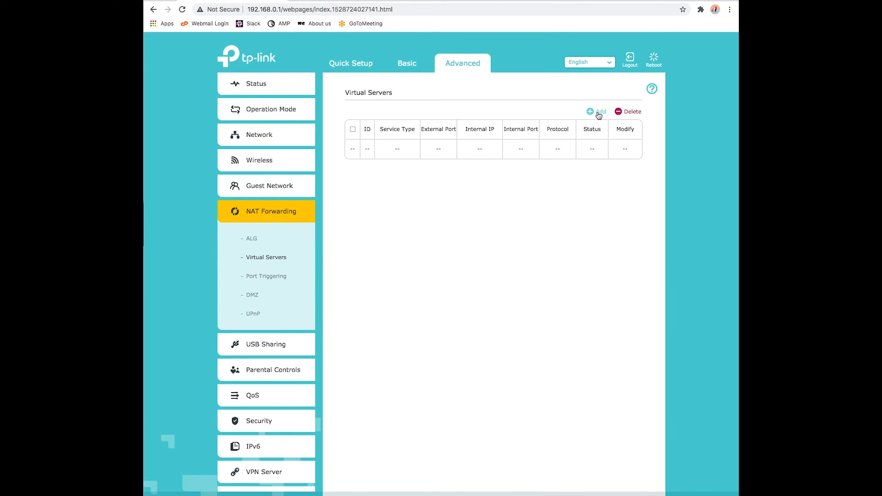
{"action": "left_click", "coordinate": [597, 111]}
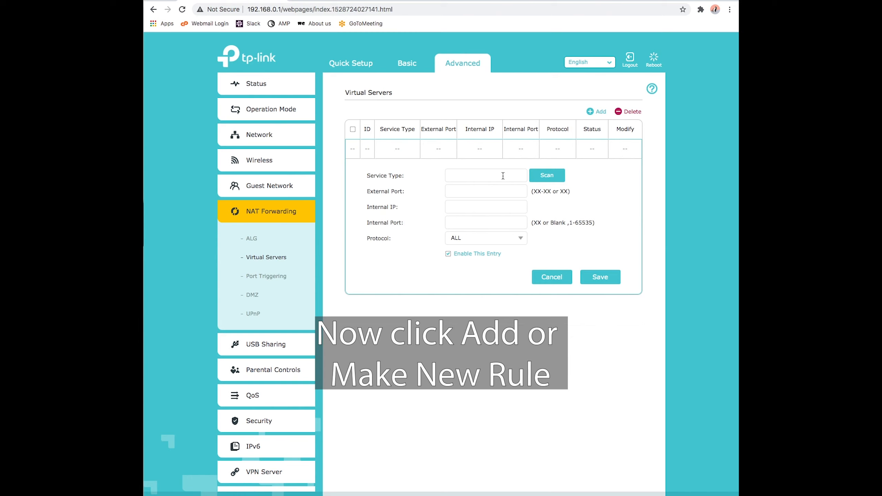
Name the rule Source-Connect with external ports 6000-6001 and internal IP 192.168.0.101.
{"action": "type", "text": "Source-Connect"}
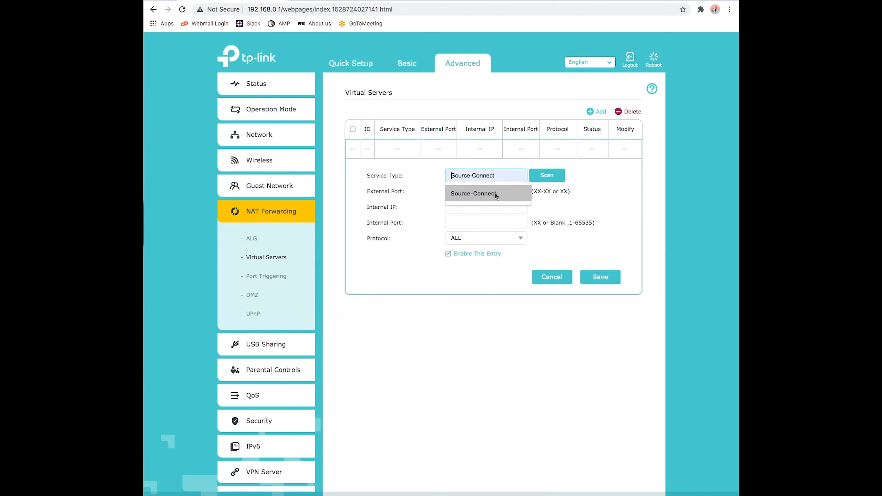
{"action": "left_click", "coordinate": [473, 194]}
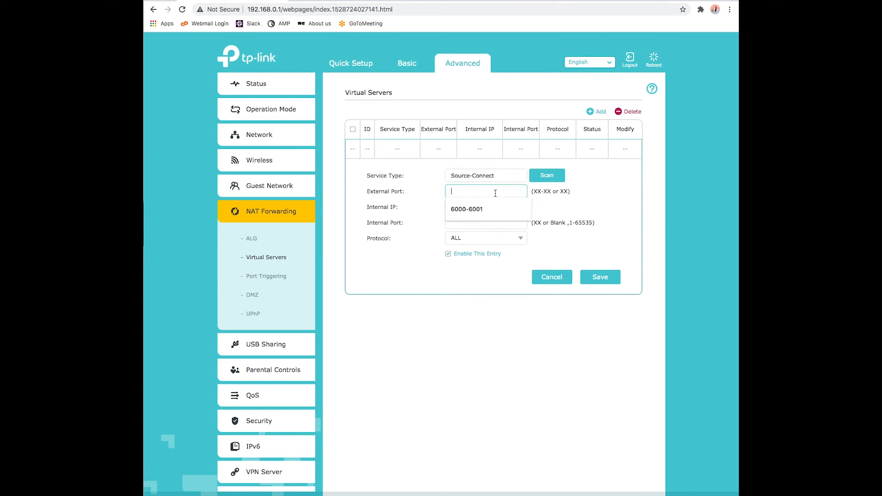
{"action": "type", "text": "6000-600"}
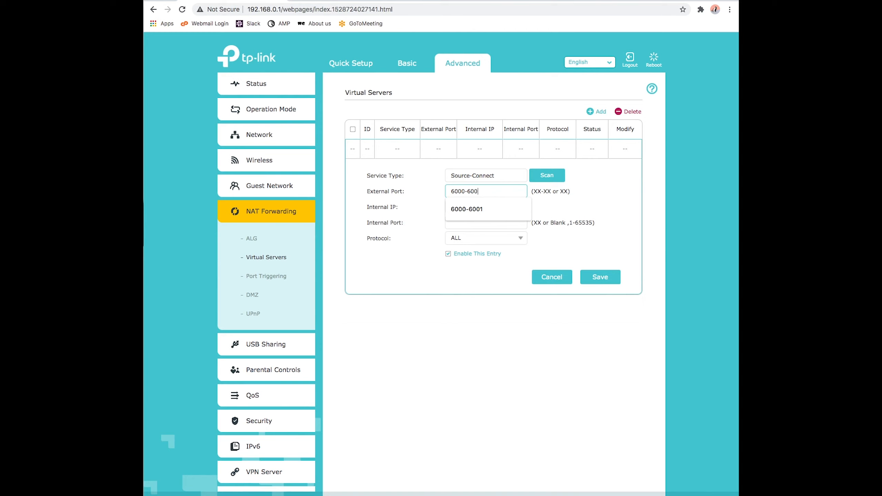
{"action": "left_click", "coordinate": [467, 209]}
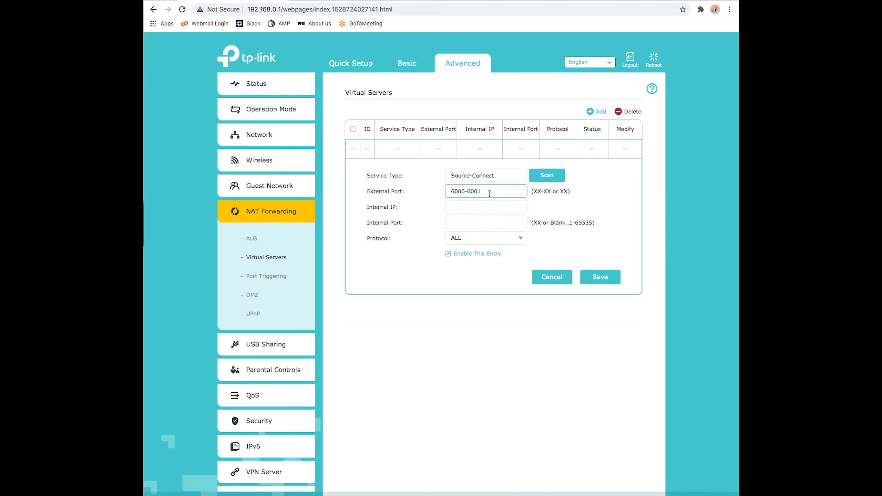
{"action": "type", "text": "1"}
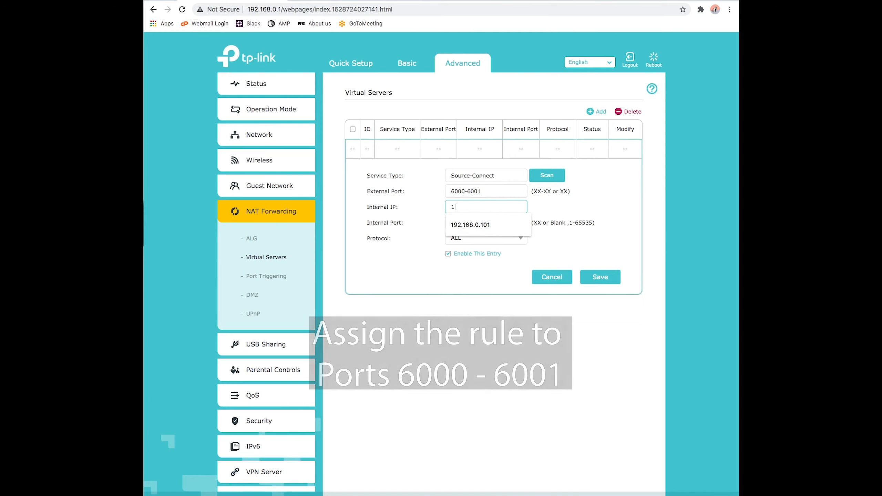
{"action": "type", "text": "92.168.0.101"}
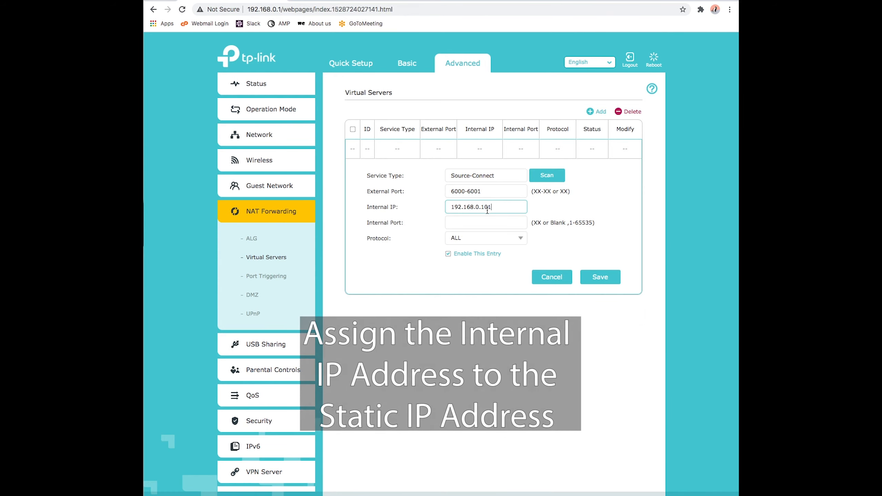
Set internal port 6000 and UDP protocol, then save the forwarding rule.
{"action": "left_click", "coordinate": [485, 222]}
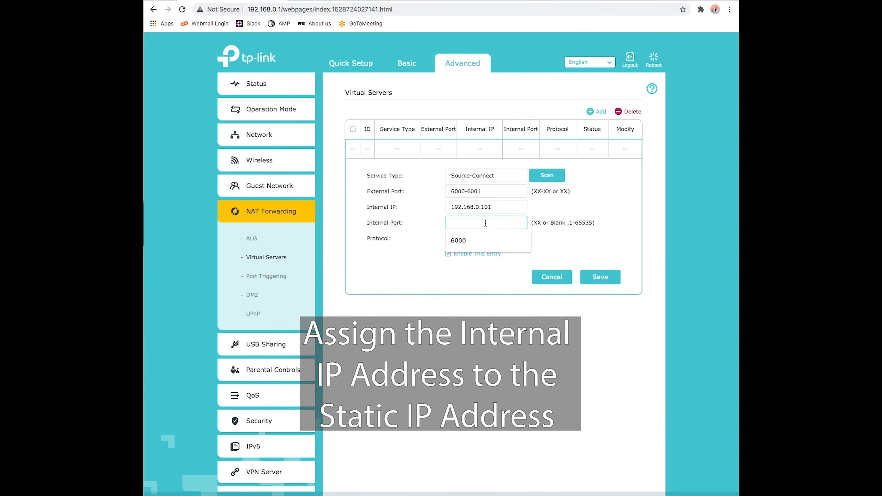
{"action": "type", "text": "6000"}
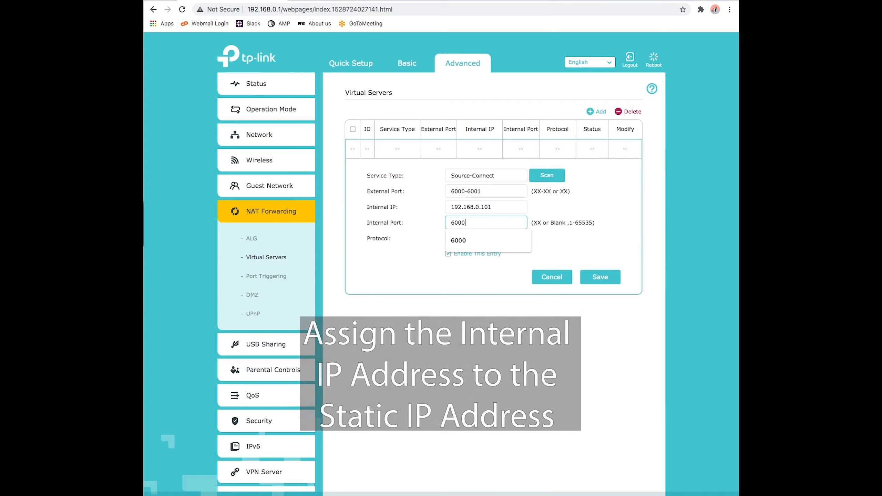
{"action": "left_click", "coordinate": [485, 237]}
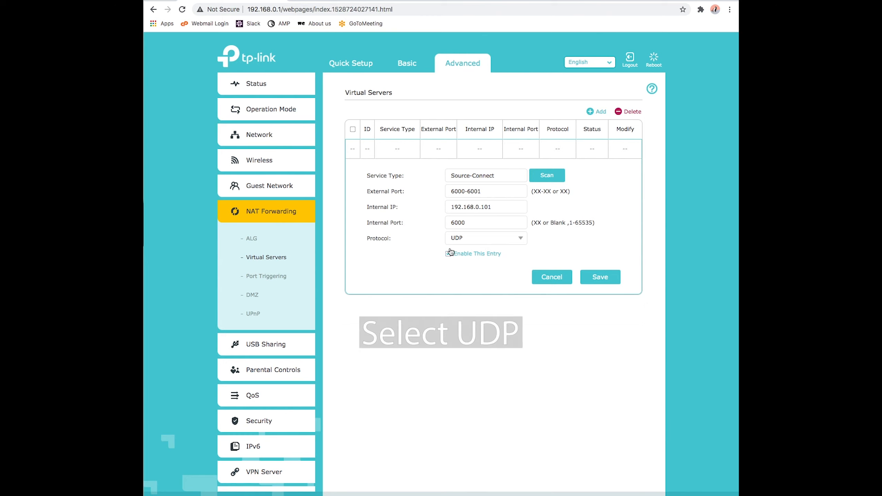
{"action": "left_click", "coordinate": [448, 253]}
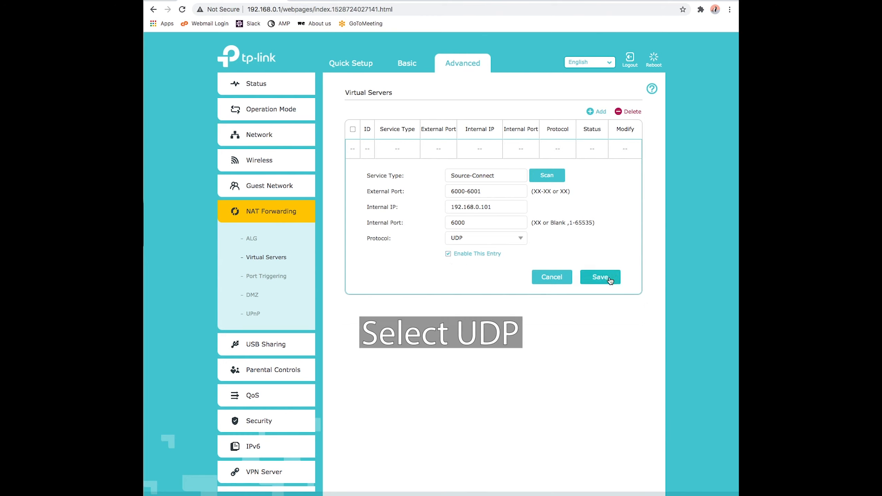
{"action": "left_click", "coordinate": [600, 277]}
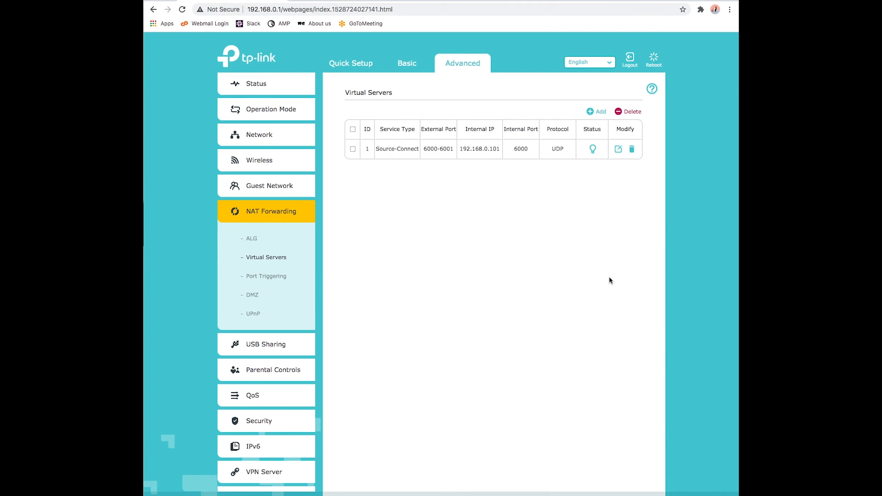